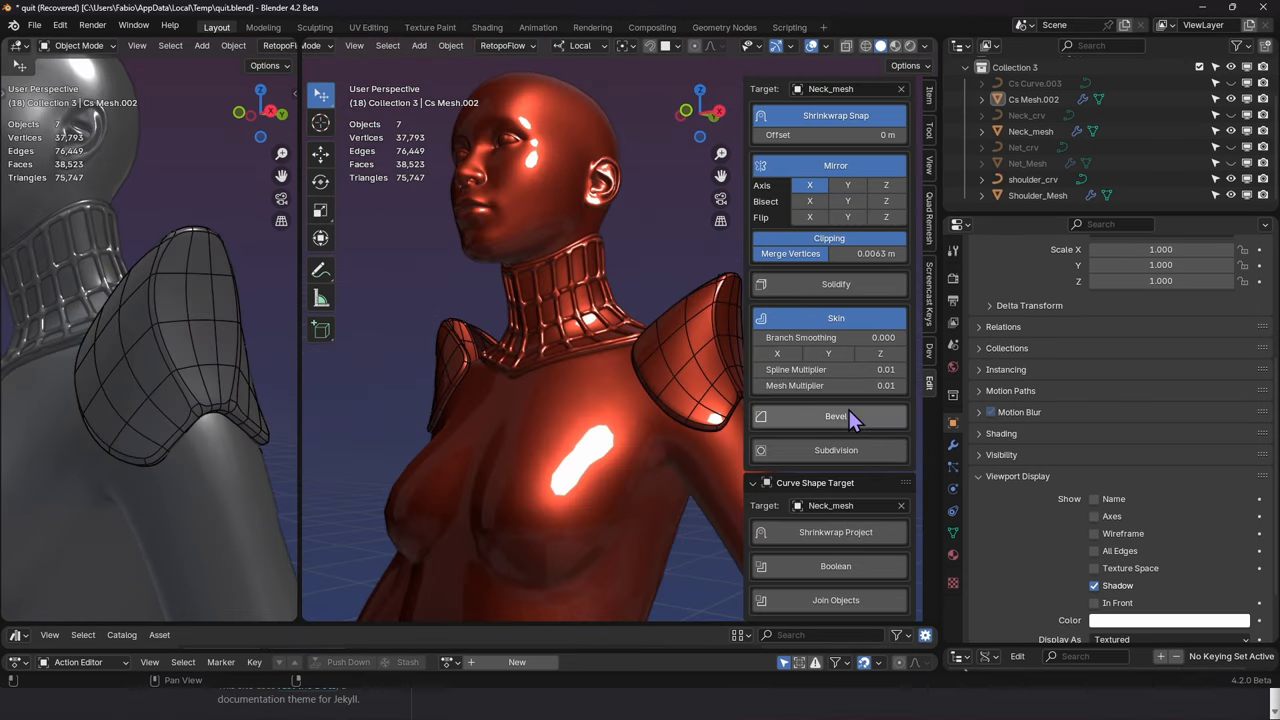
Step: Add a bevel to the armor patch from the add-on panel, with Catmull-Clark subdivision level 1
left_click(836, 416)
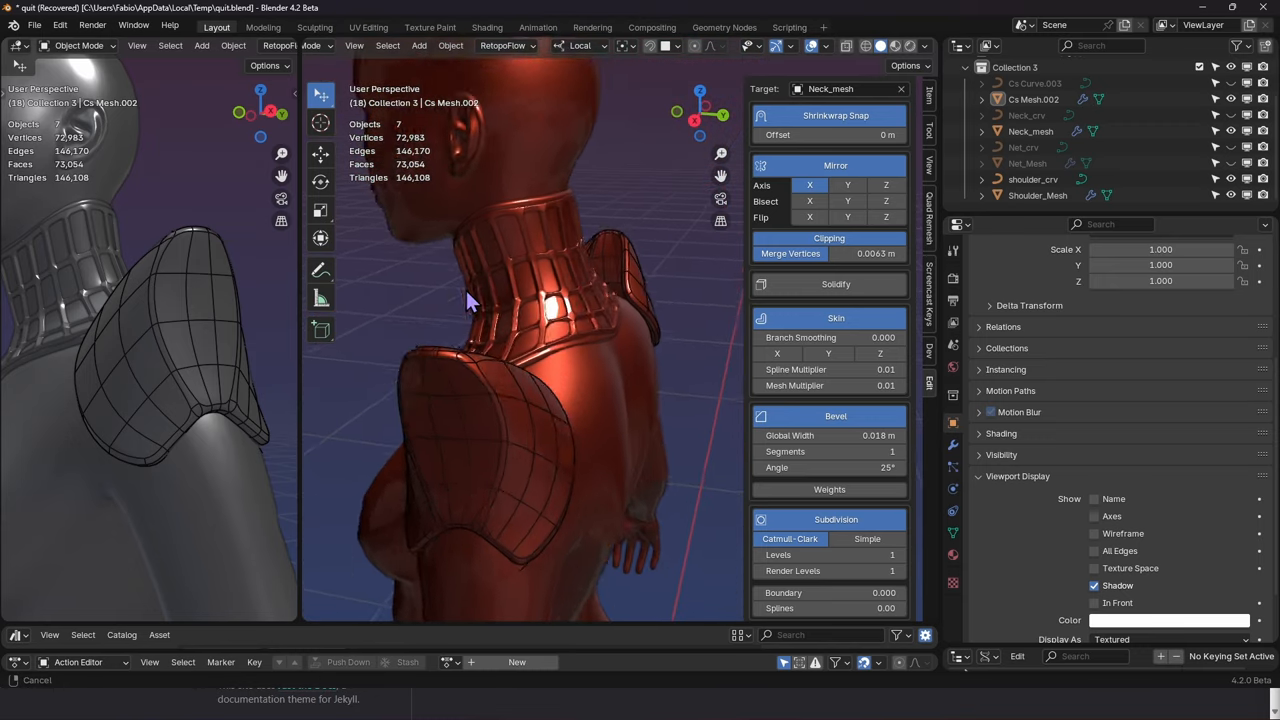
scroll("down", 3)
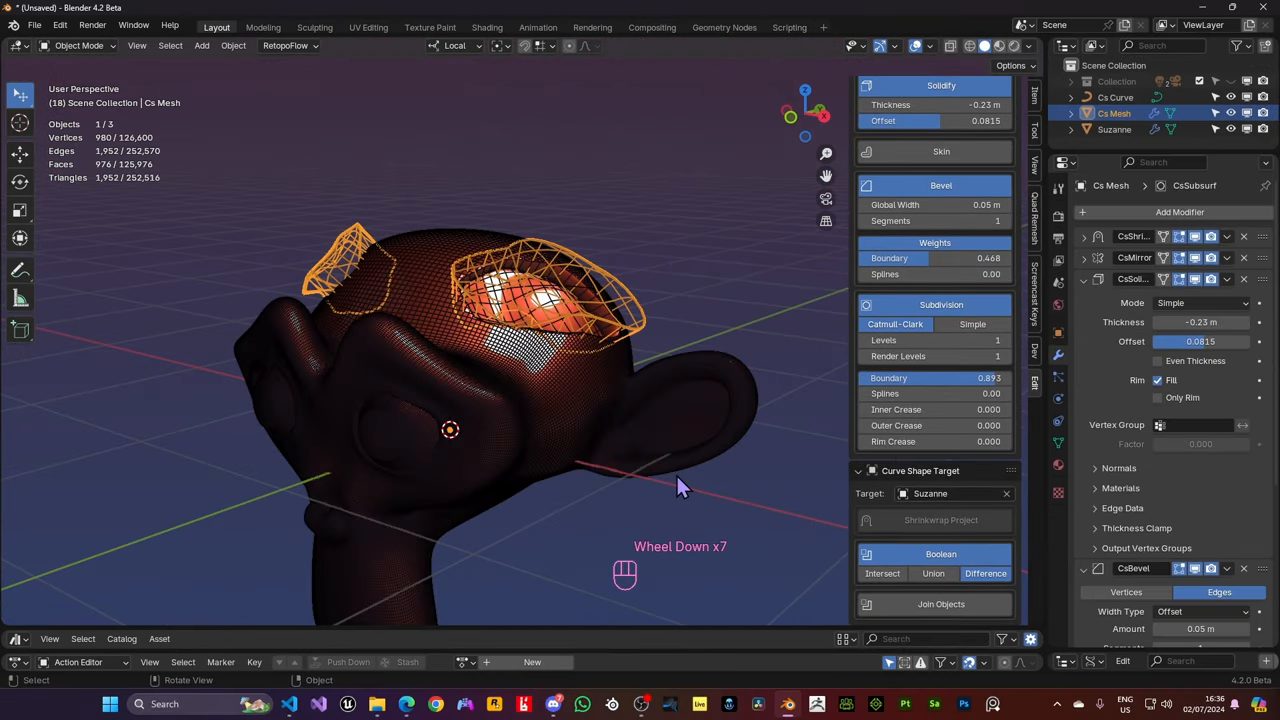